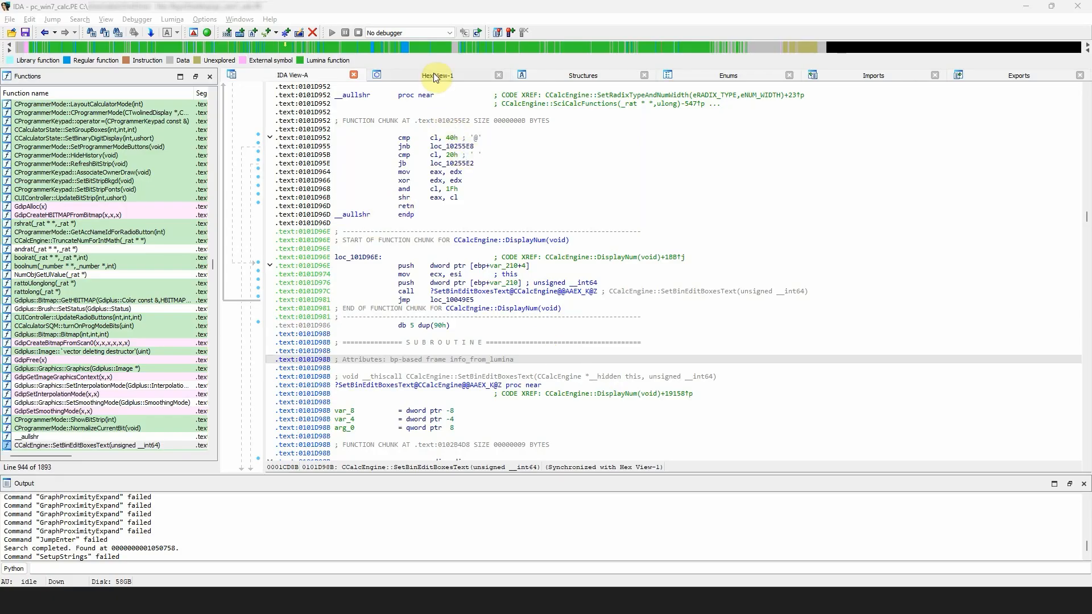
# Step: Switch to Hex View-1 to see the binary's hex dump synced with the disassembly
pyautogui.click(437, 75)
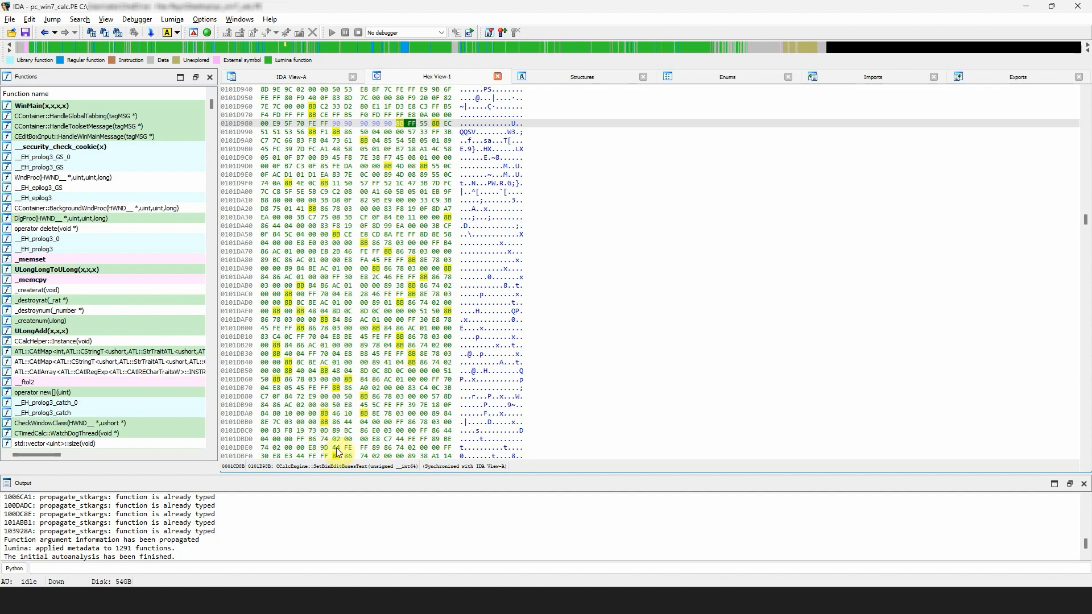
pyautogui.moveTo(453, 471)
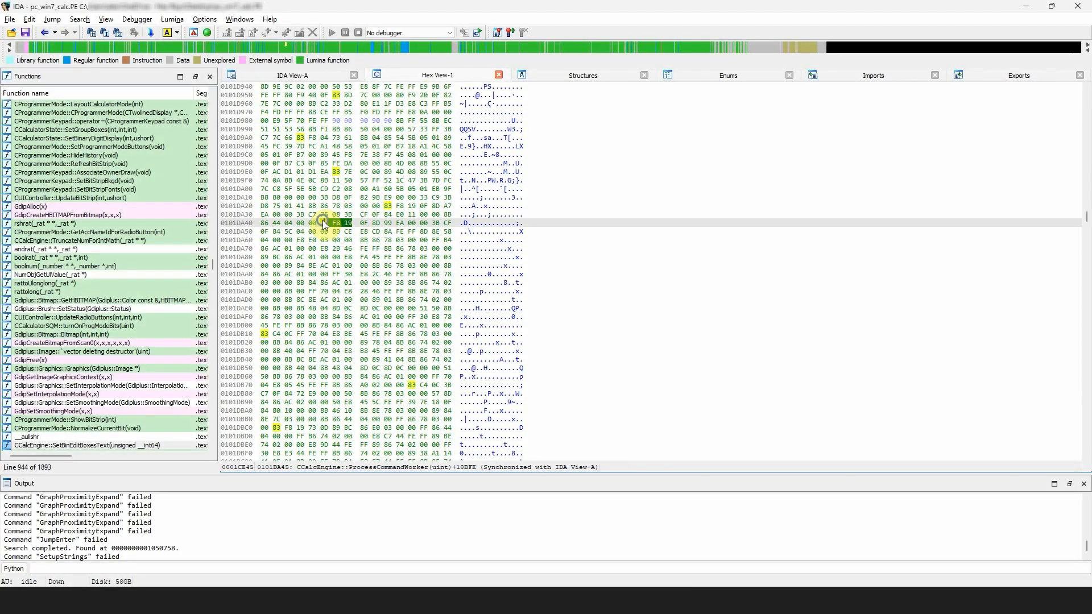
pyautogui.rightClick(323, 223)
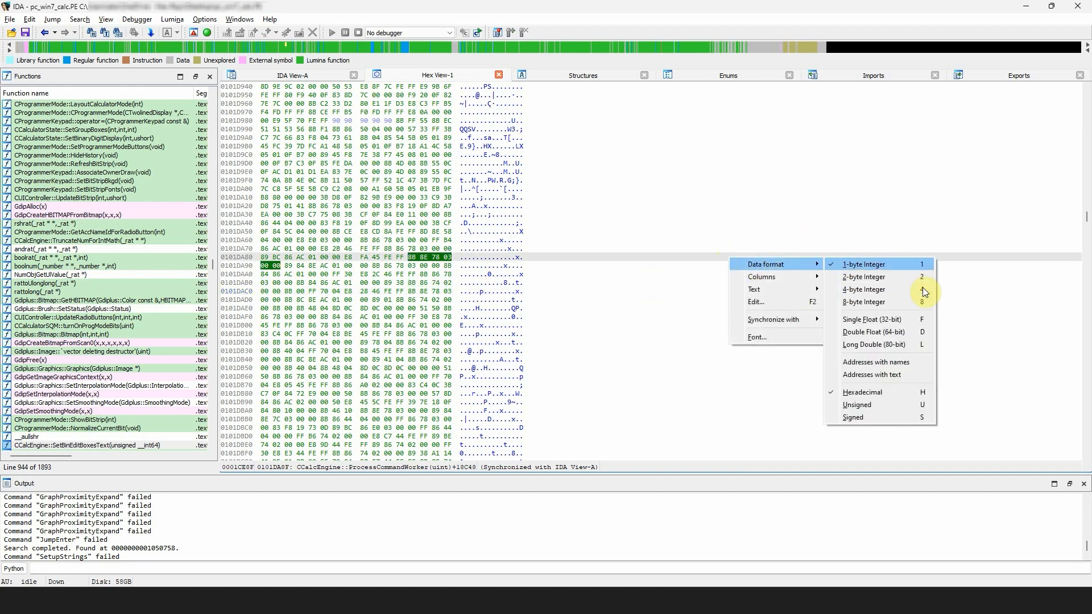
pyautogui.moveTo(849, 295)
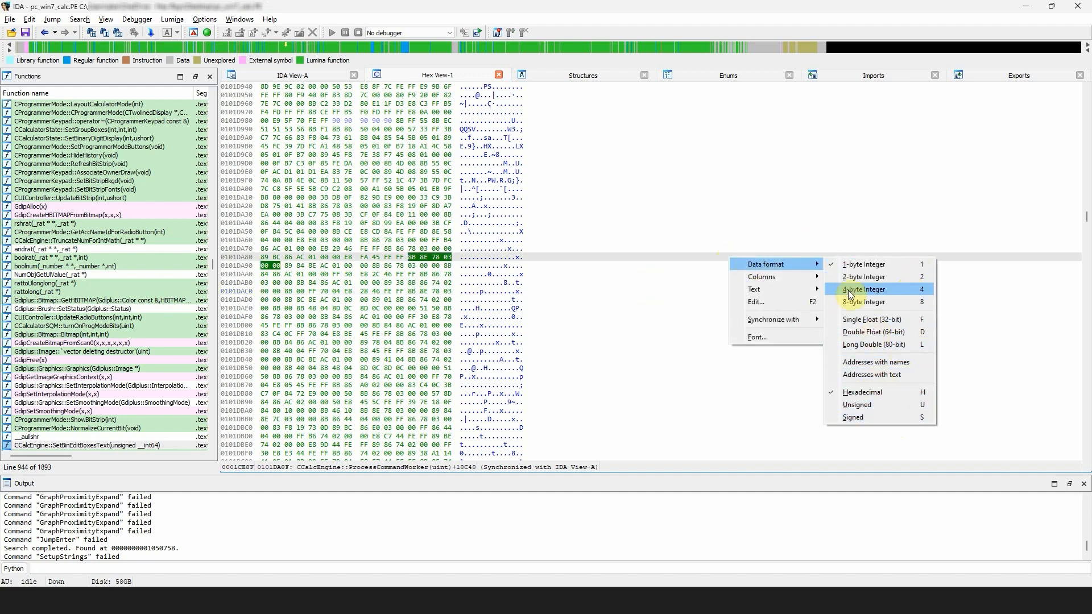
pyautogui.moveTo(763, 277)
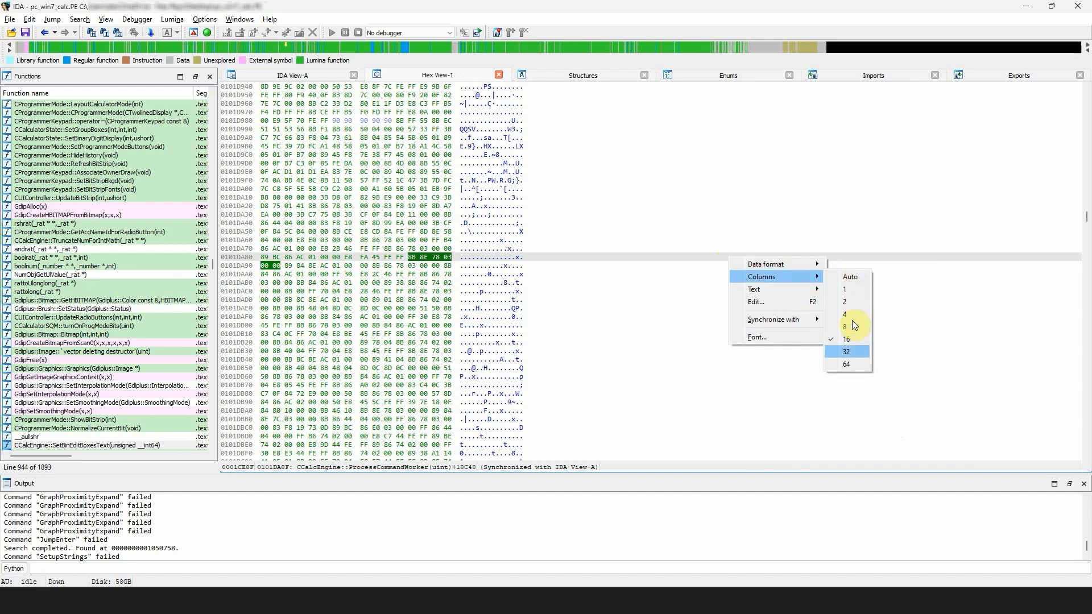
pyautogui.moveTo(777, 289)
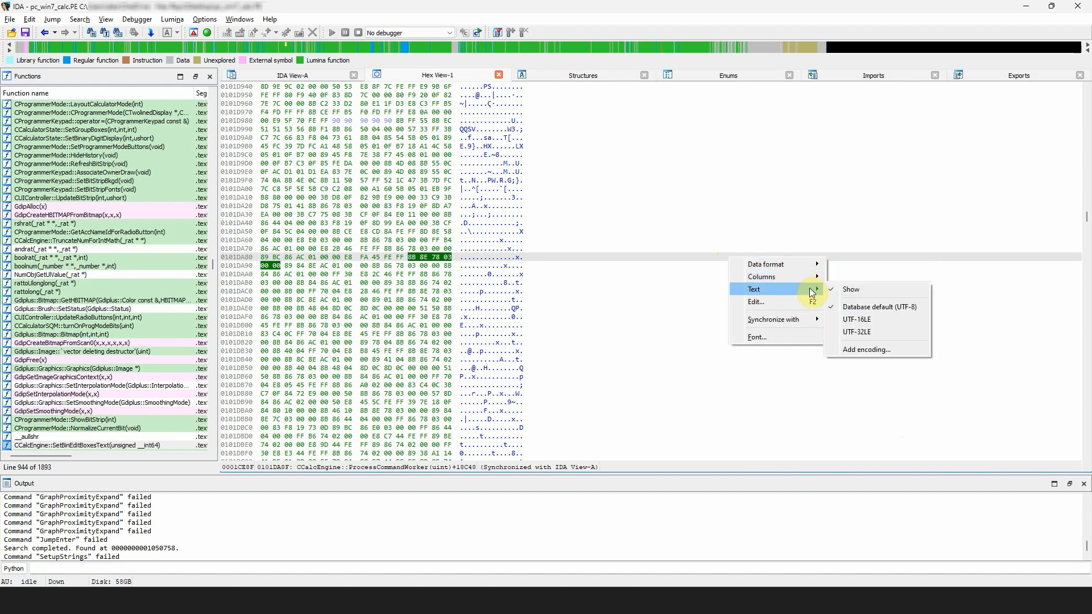
pyautogui.moveTo(767, 387)
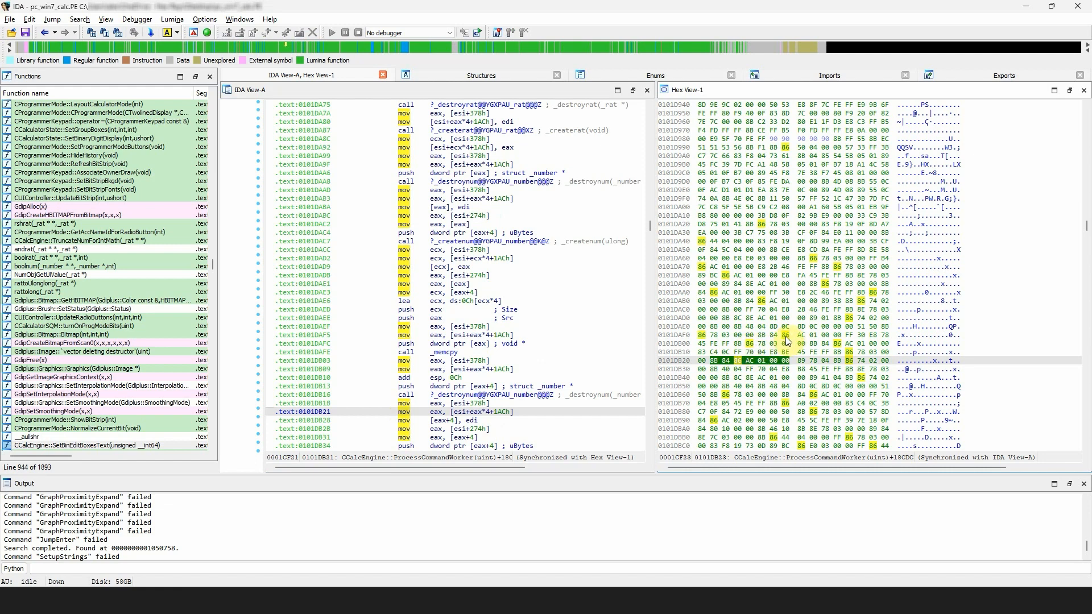
pyautogui.moveTo(388, 426)
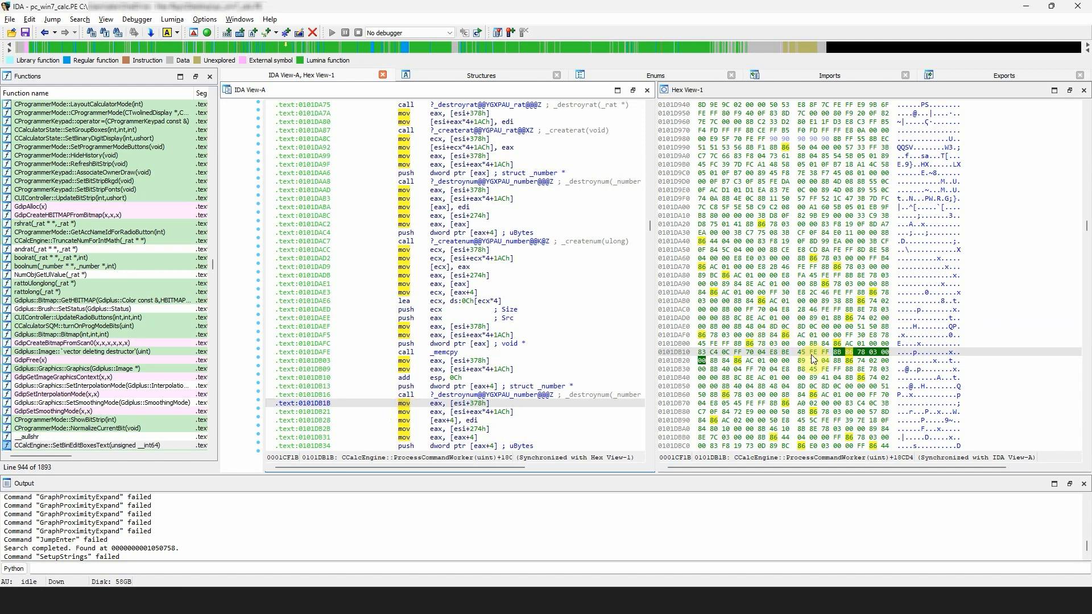
pyautogui.moveTo(535, 416)
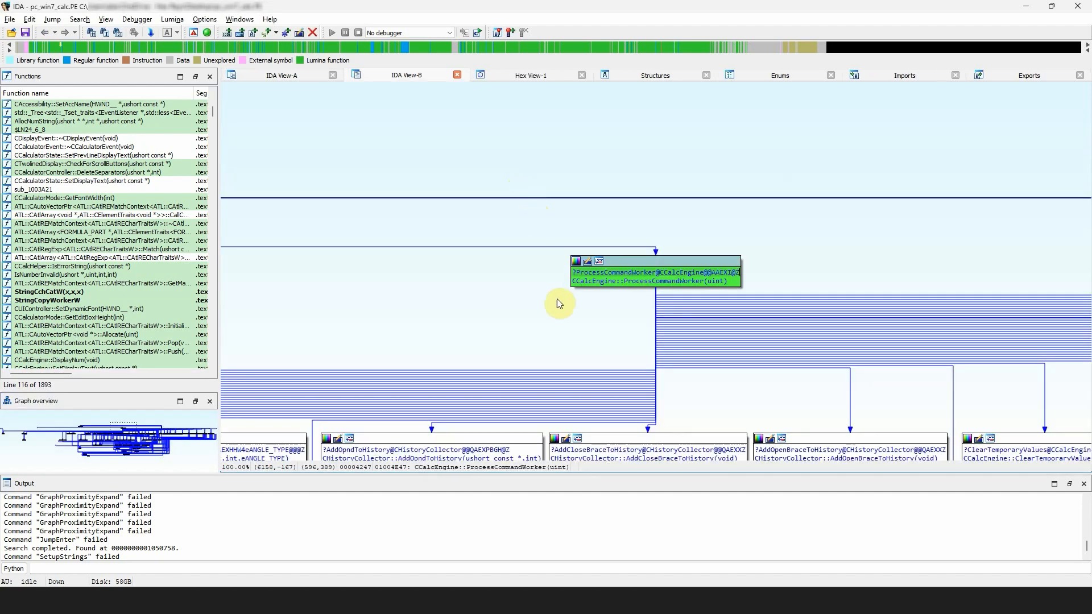
# Step: Zoom around the proximity browser graph near the CAtlREMatchContext constructor
pyautogui.scroll(-3)
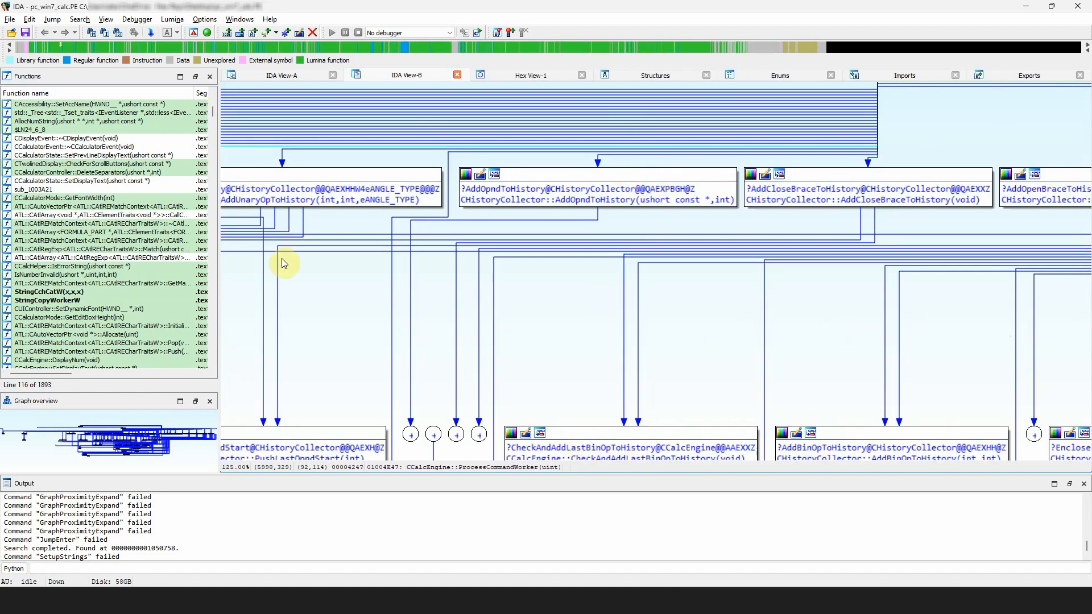
pyautogui.moveTo(664, 329)
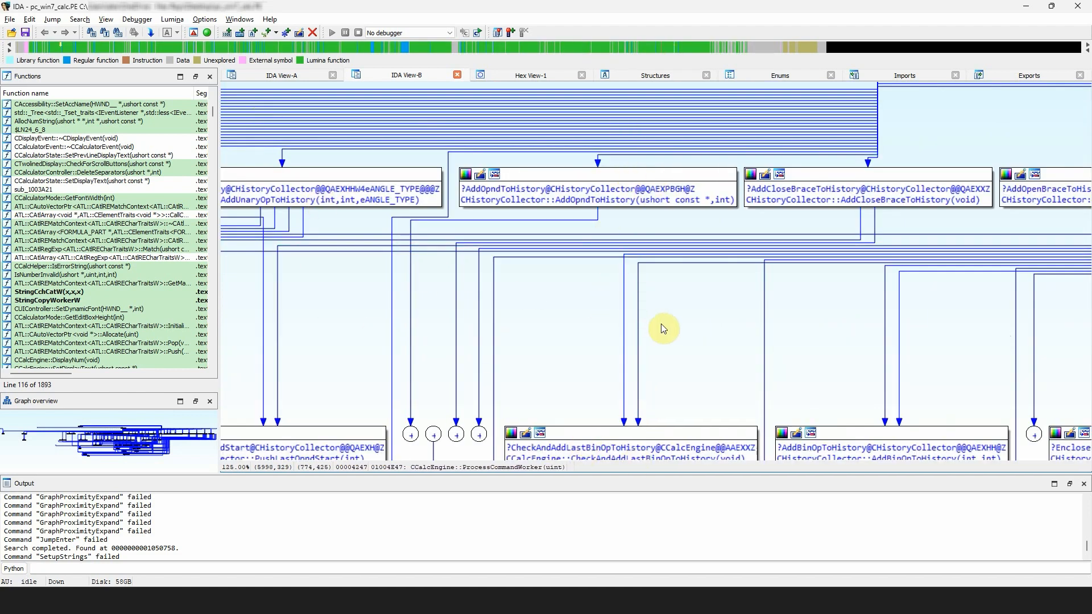
pyautogui.moveTo(228, 226)
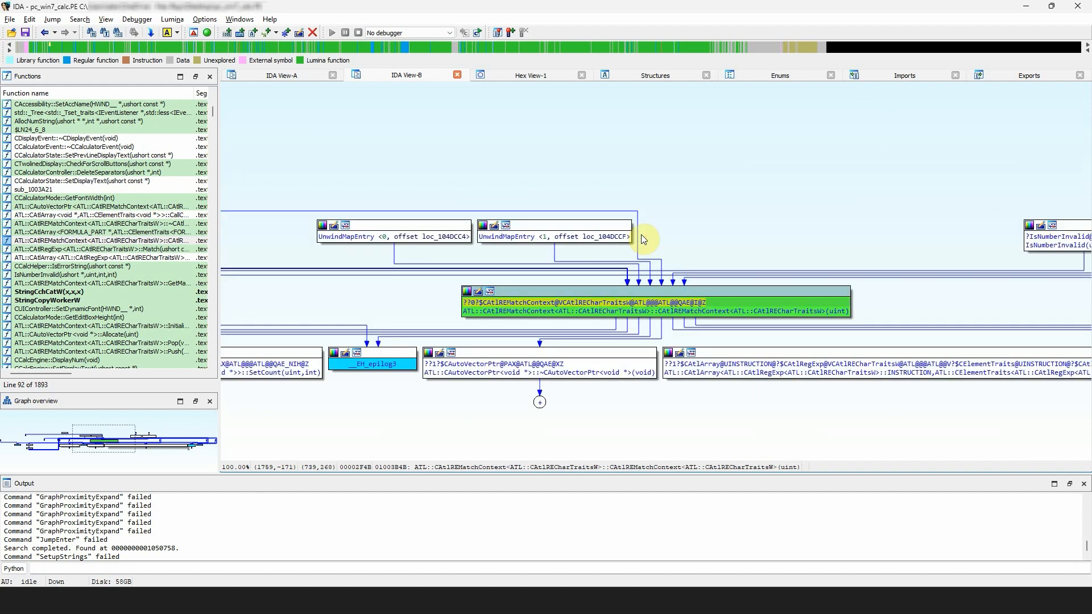
# Step: Jump the proximity graph to the entered address, centering on _WinMainCRTStartup
pyautogui.click(518, 363)
pyautogui.write('101217F')
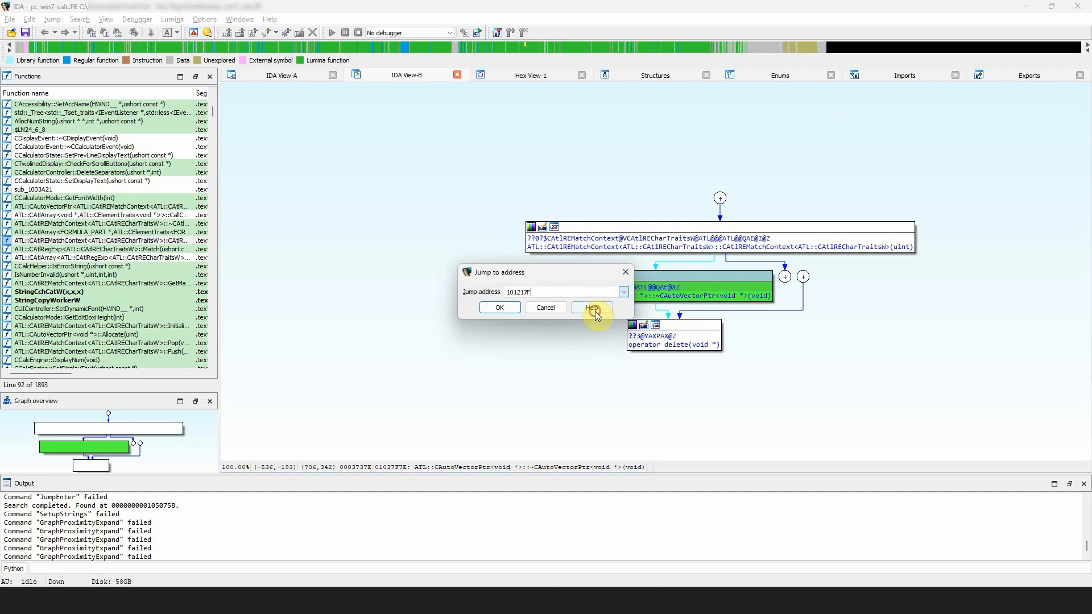
pyautogui.click(500, 307)
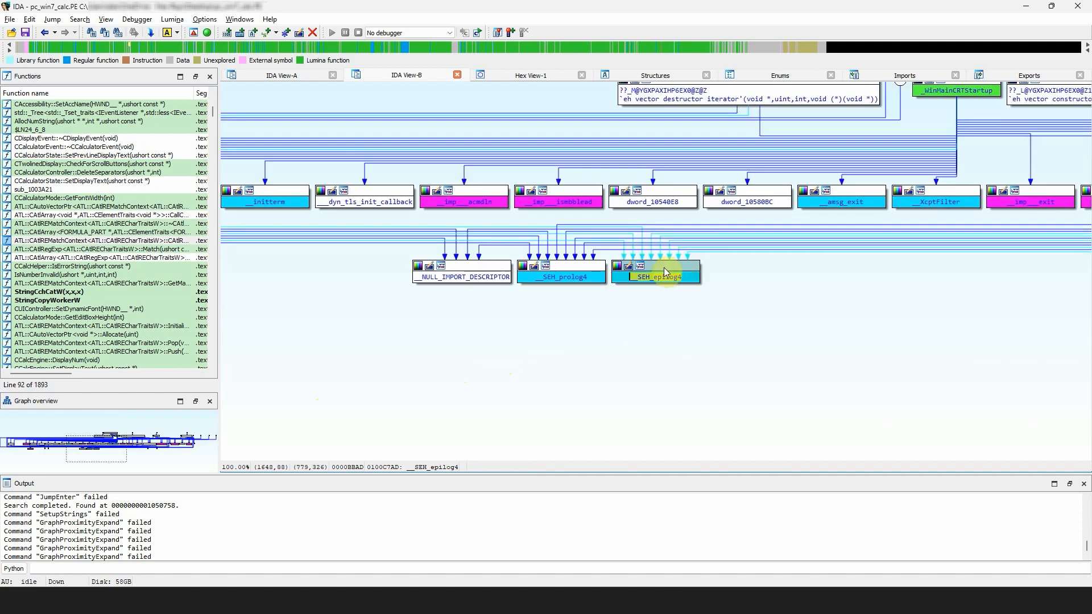
# Step: Hide the __SEH_epilog4 node from the proximity graph
pyautogui.rightClick(664, 271)
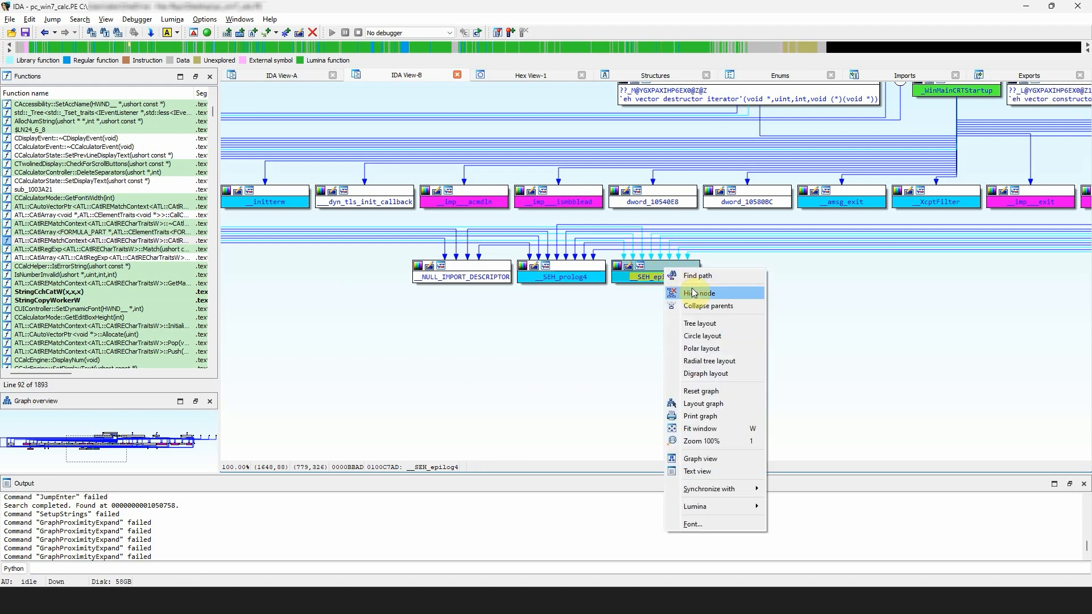
pyautogui.click(699, 293)
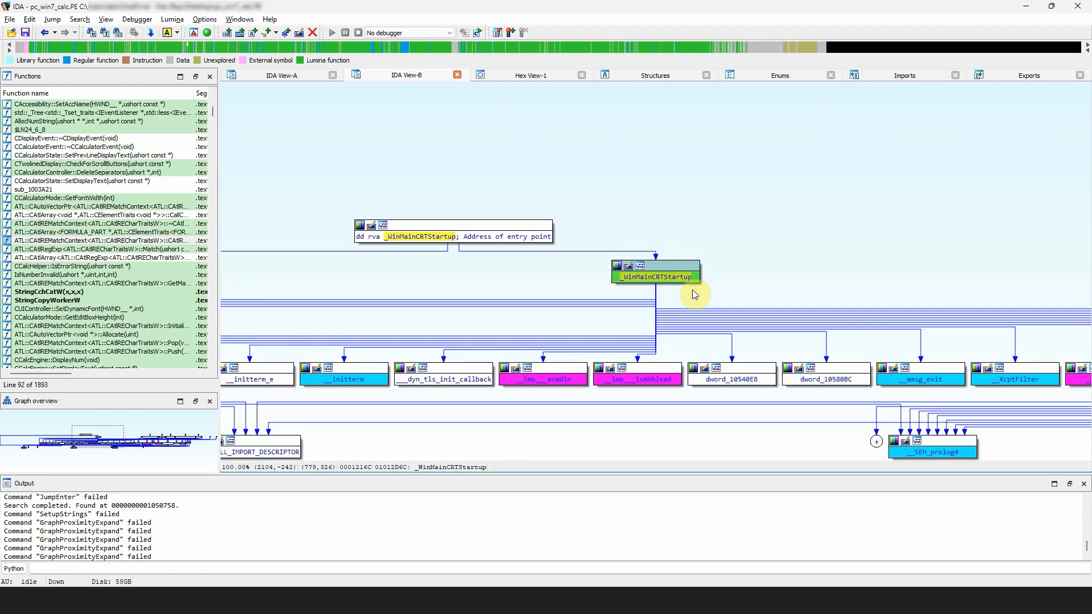
pyautogui.moveTo(662, 334)
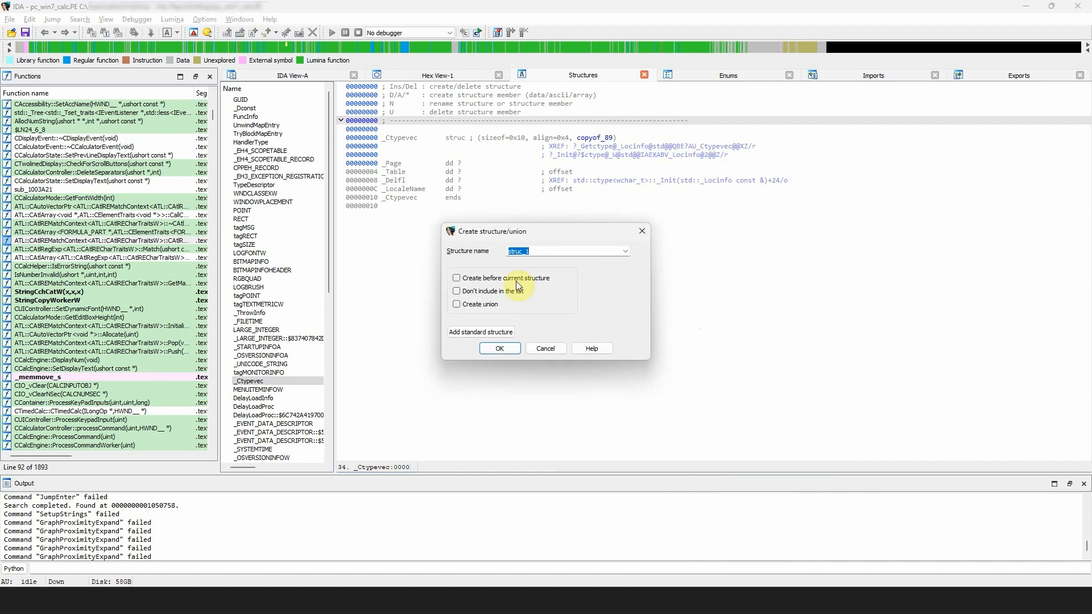
# Step: Cancel the Create structure/union dialog and move on to the Enums list
pyautogui.click(546, 348)
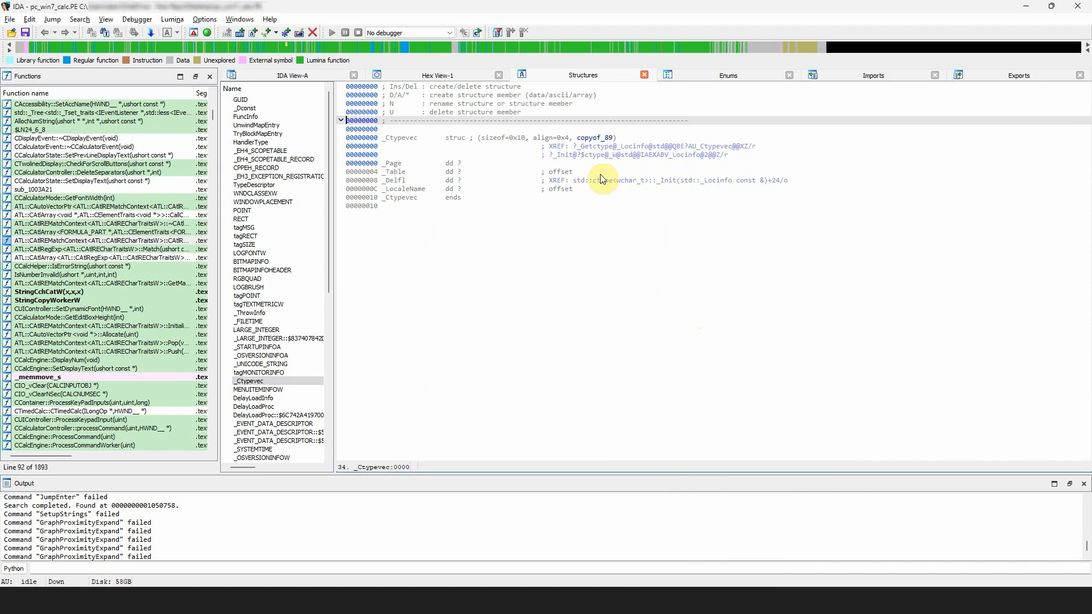
pyautogui.moveTo(728, 161)
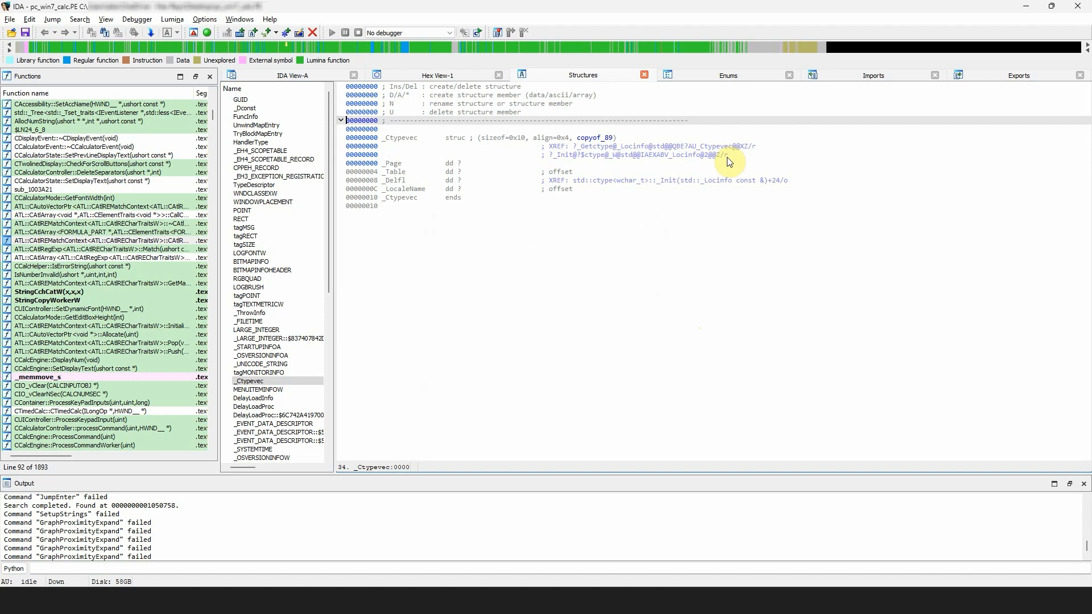
pyautogui.click(728, 75)
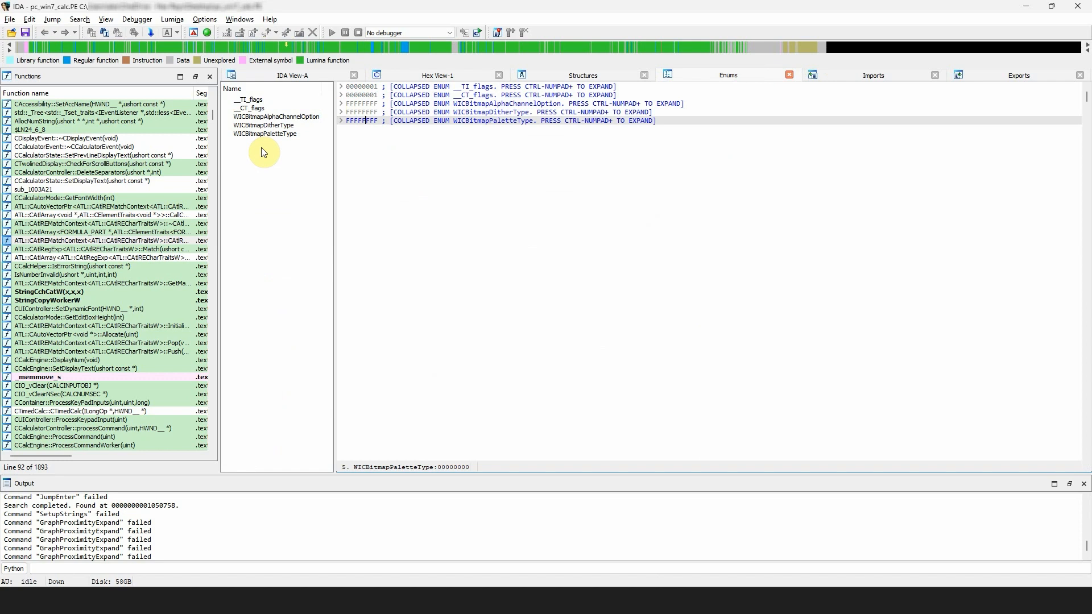
pyautogui.moveTo(267, 153)
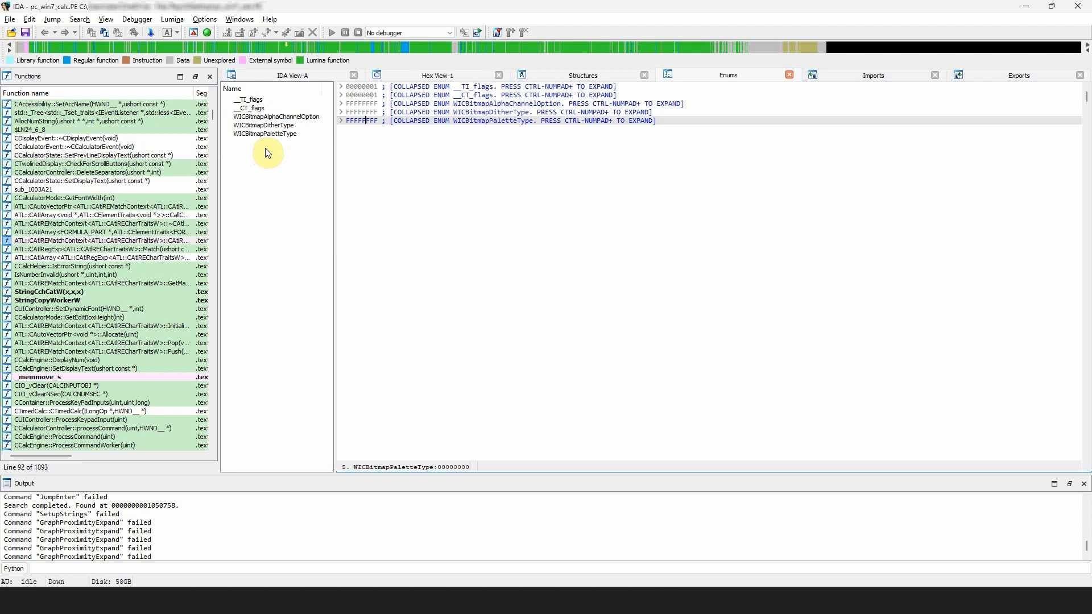
pyautogui.moveTo(486, 173)
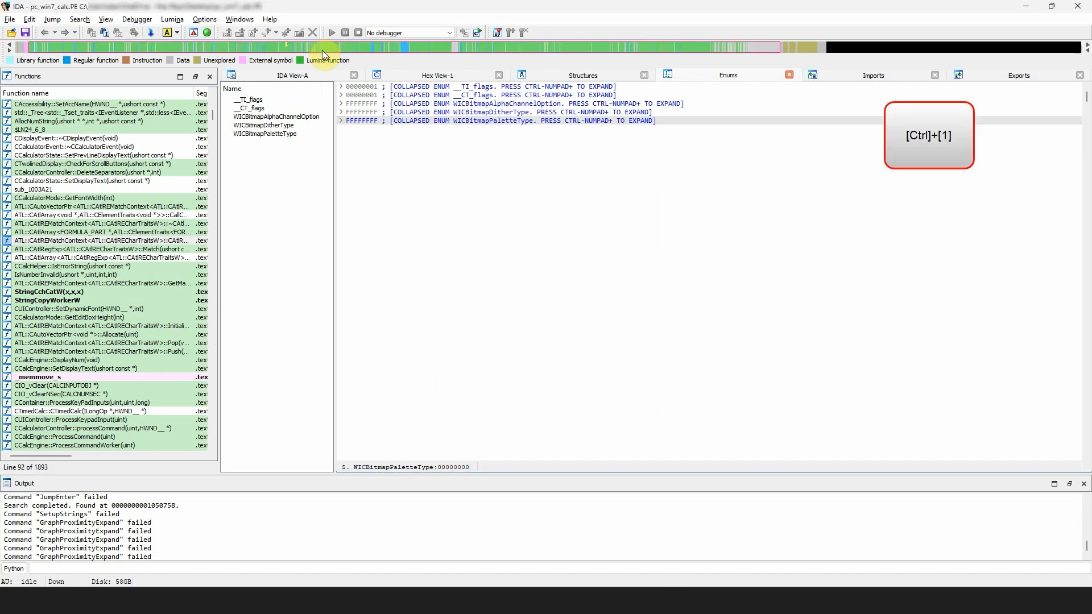
# Step: Bring up the quick view chooser with Ctrl+1 from the enumerations list
pyautogui.press('ctrl+1')
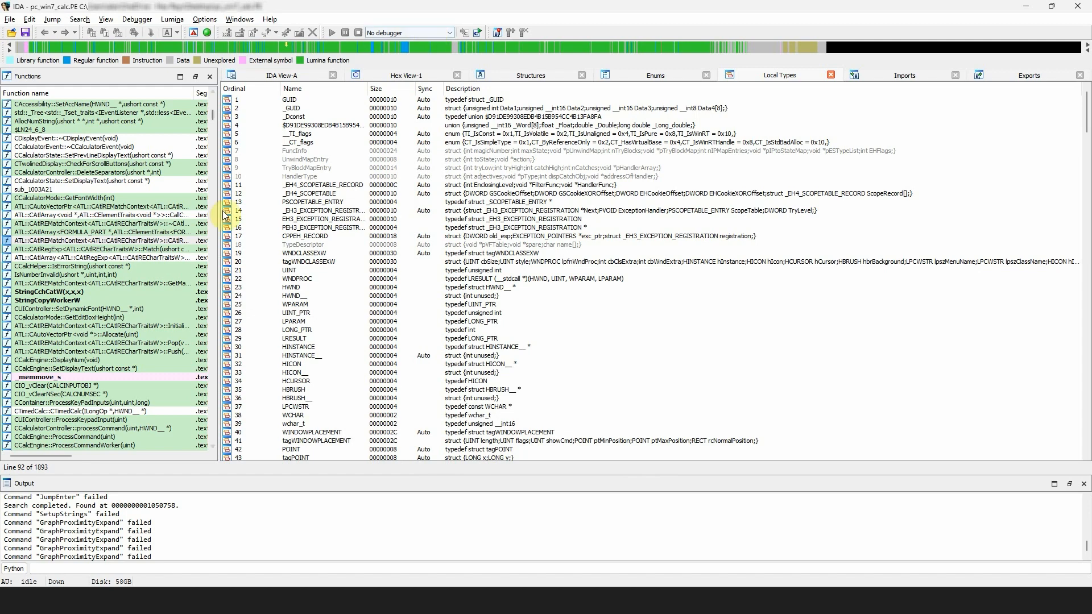
# Step: Inspect the GUID, _TI_flags and PSCOPETABLE_ENTRY entries in Local Types
pyautogui.click(296, 107)
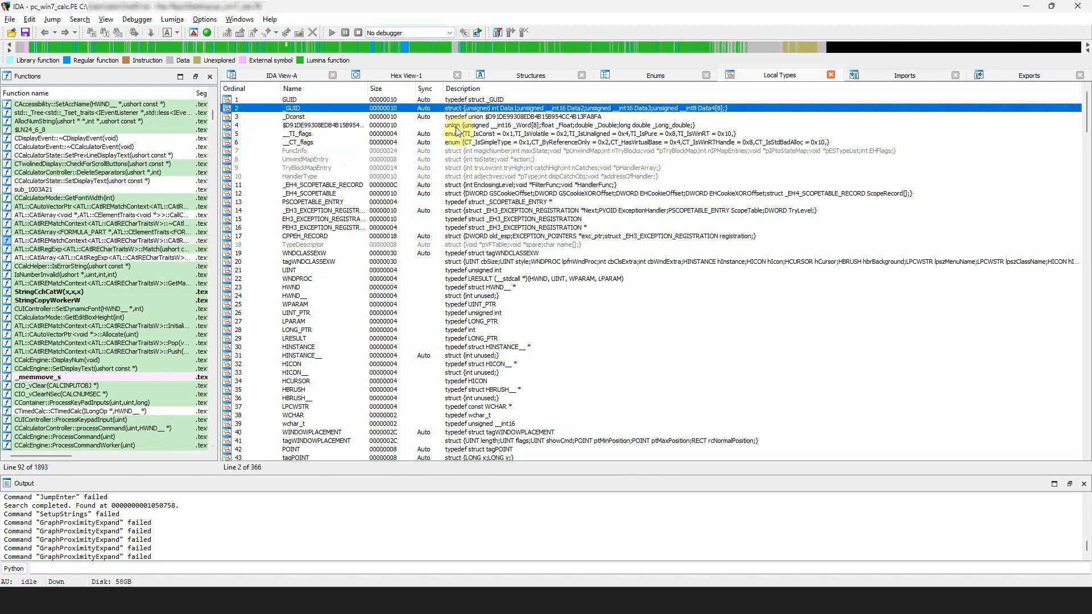
pyautogui.click(301, 134)
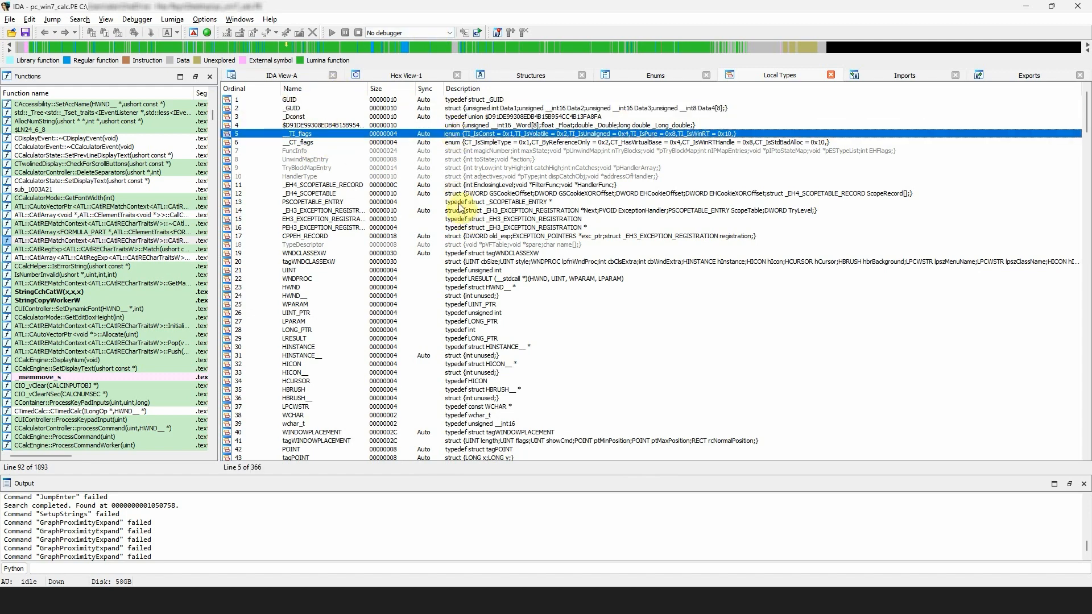
pyautogui.click(317, 202)
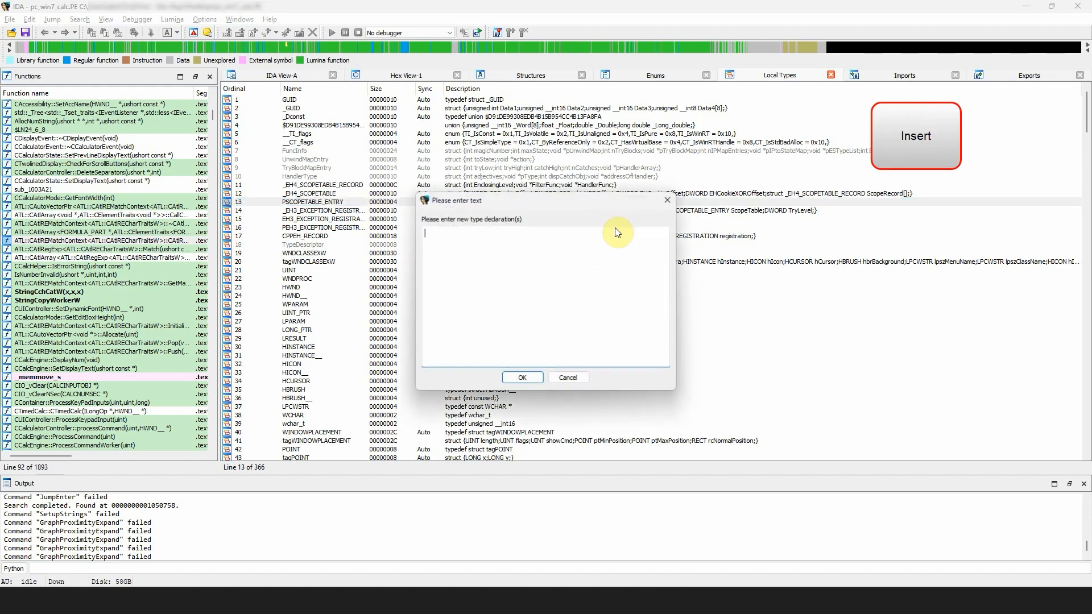
# Step: Declare struct test with int x, int y and a 128-byte buf and import it into the database
pyautogui.write('struct test')
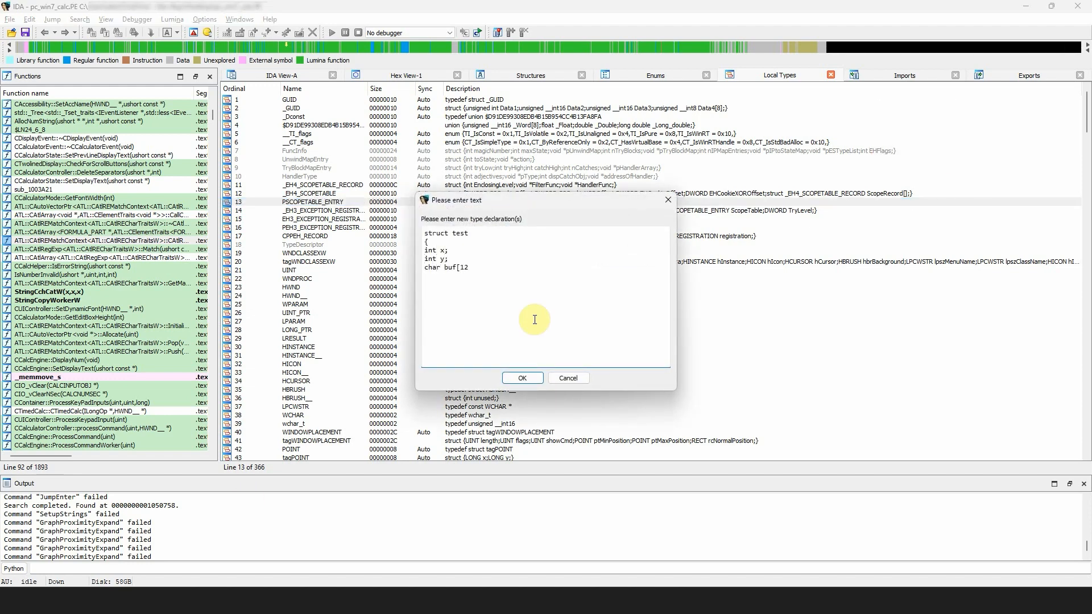
pyautogui.click(523, 378)
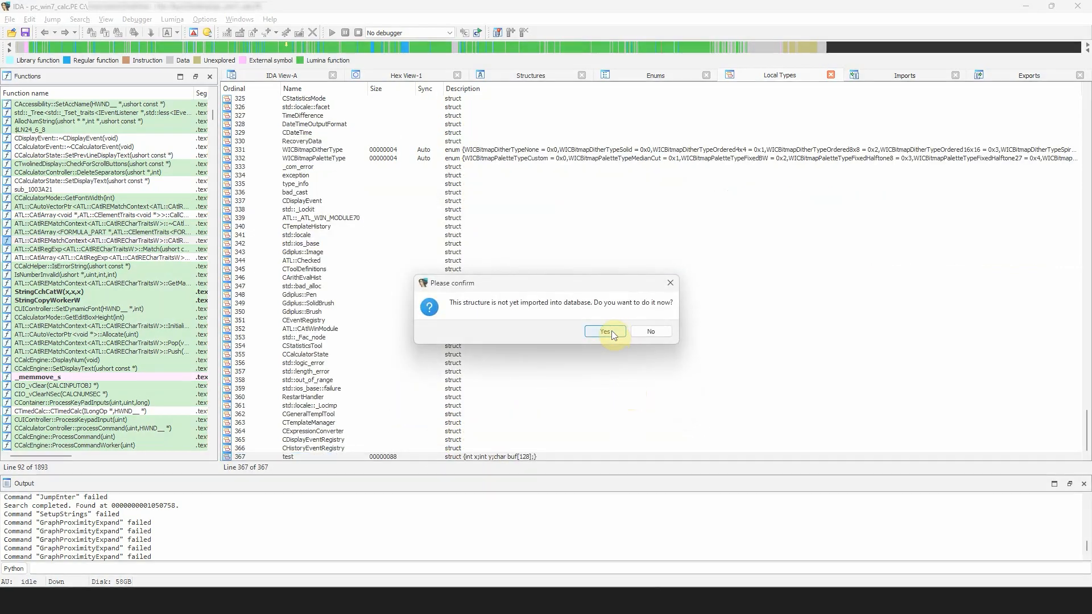
pyautogui.click(605, 331)
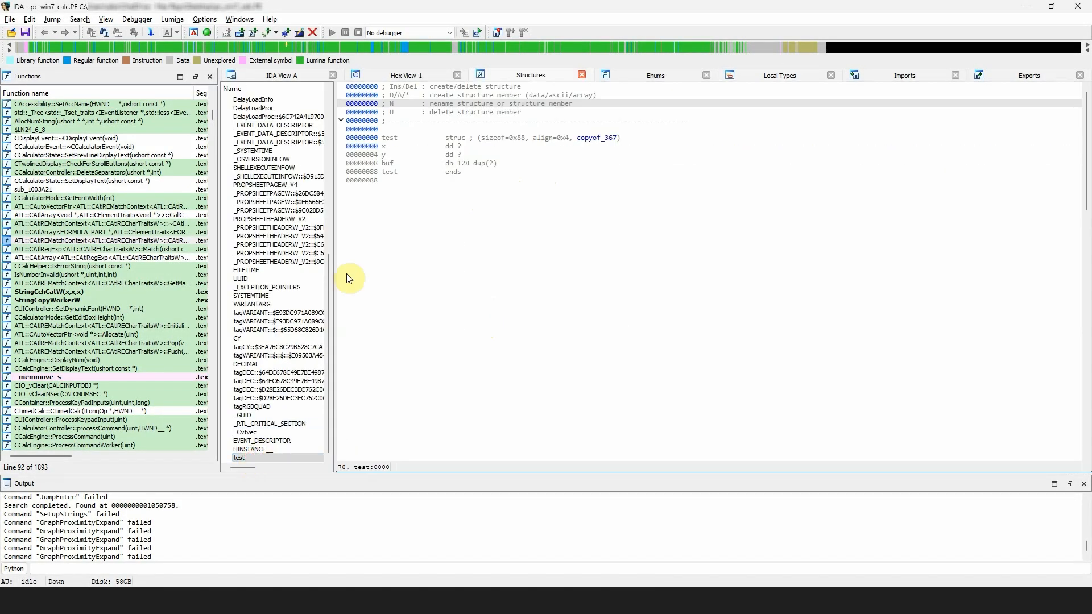
pyautogui.click(904, 75)
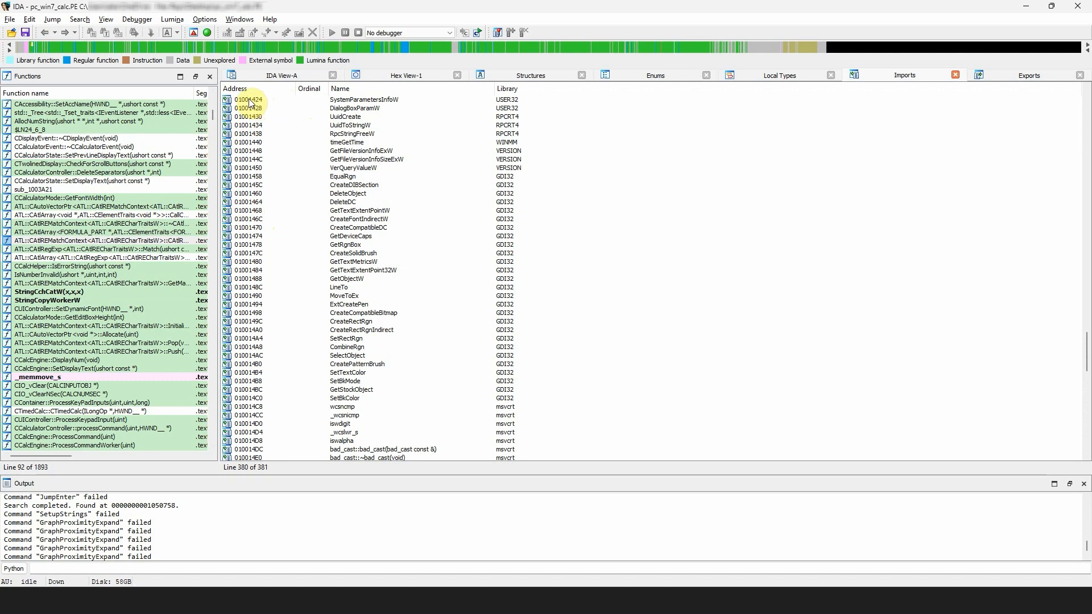
pyautogui.moveTo(289, 106)
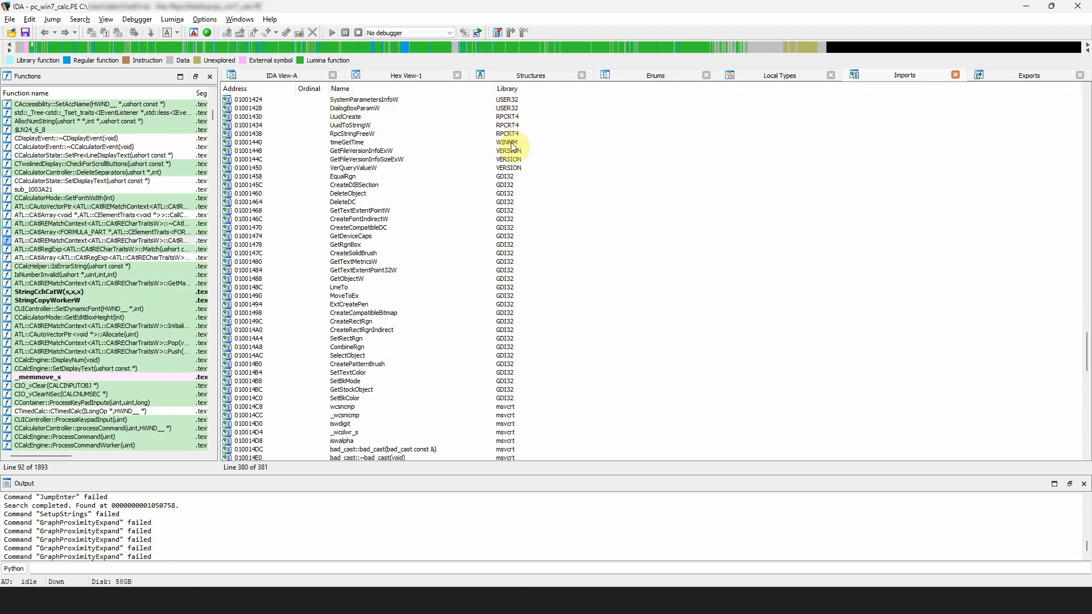
# Step: Browse the imported functions and their library columns in the Imports list
pyautogui.click(345, 116)
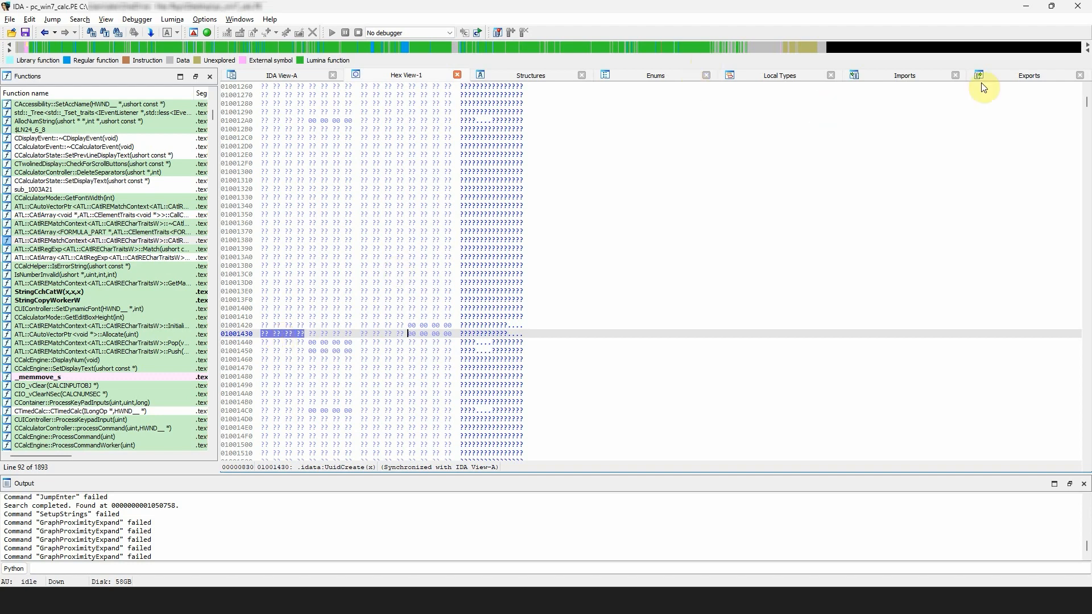
pyautogui.moveTo(1010, 82)
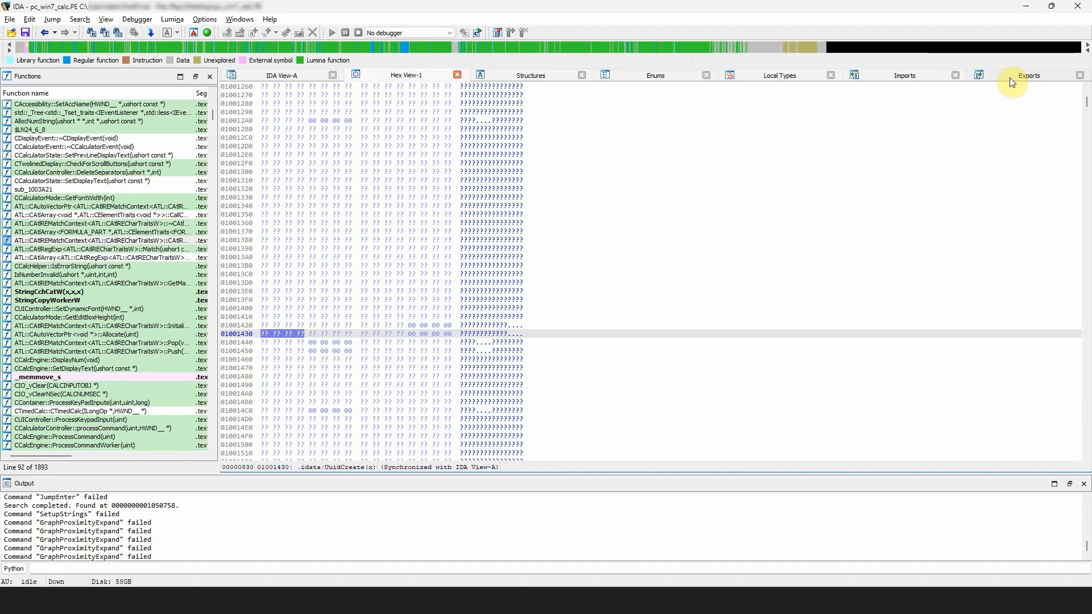
# Step: View the Exports list and jump to its only entry, _WinMainCRTStartup
pyautogui.click(1029, 75)
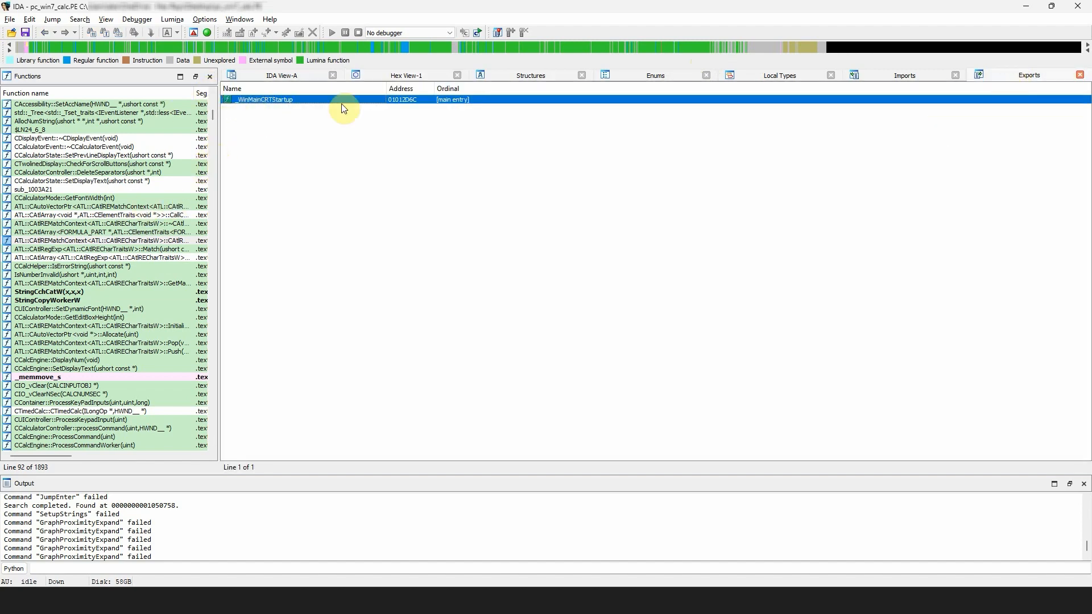
pyautogui.moveTo(357, 111)
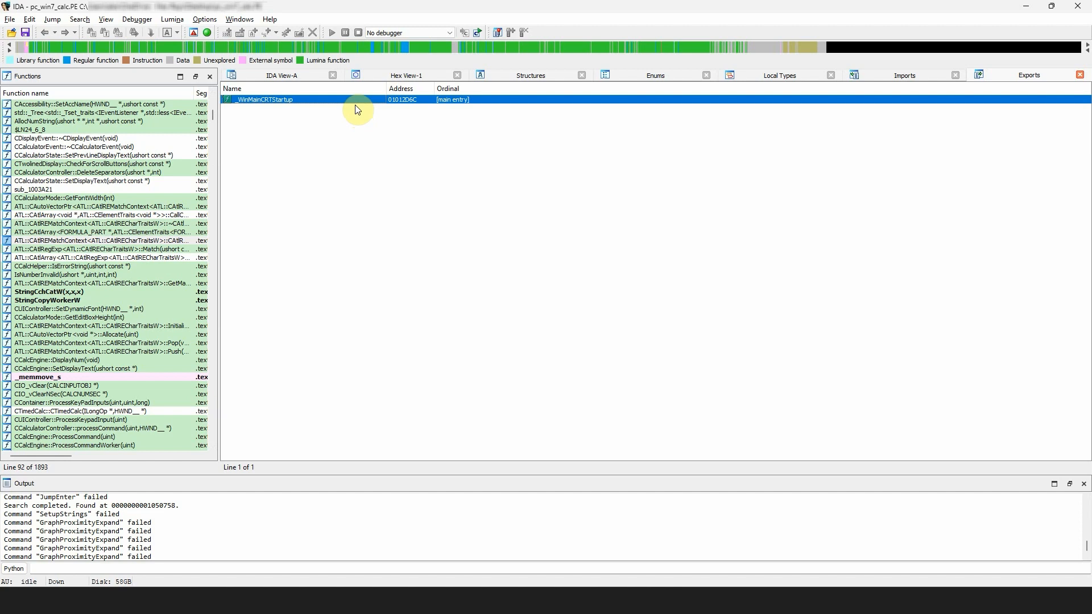
pyautogui.moveTo(432, 111)
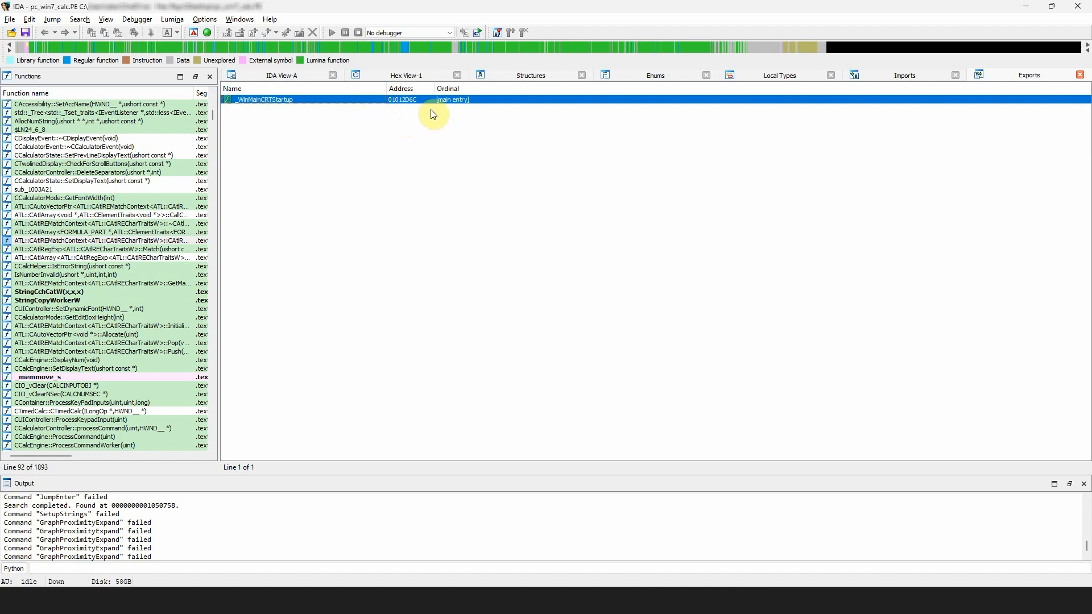
pyautogui.moveTo(441, 110)
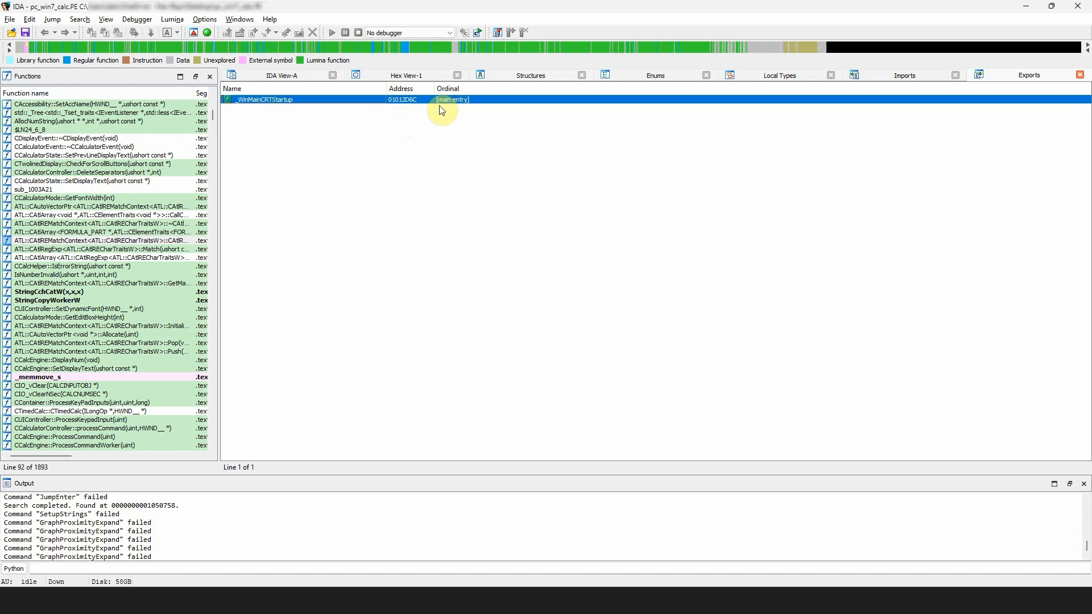
pyautogui.moveTo(444, 111)
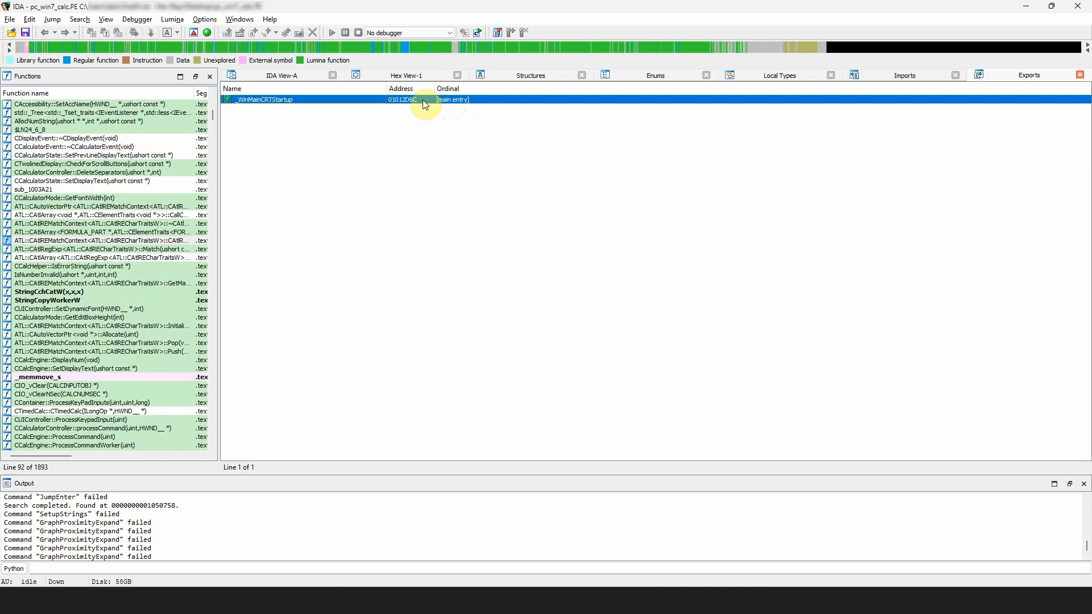
pyautogui.doubleClick(280, 99)
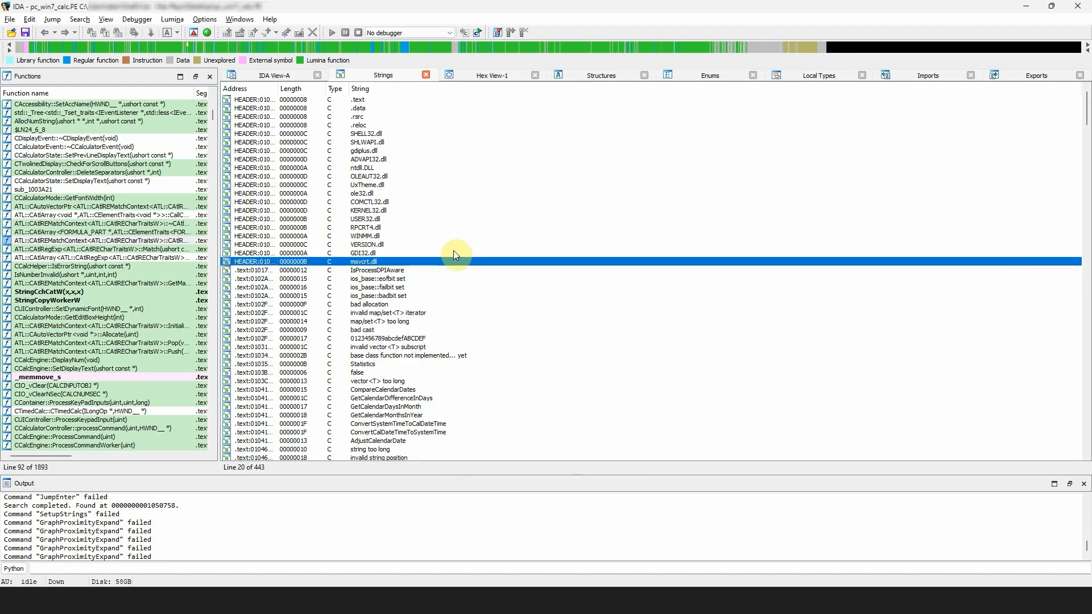
pyautogui.moveTo(417, 220)
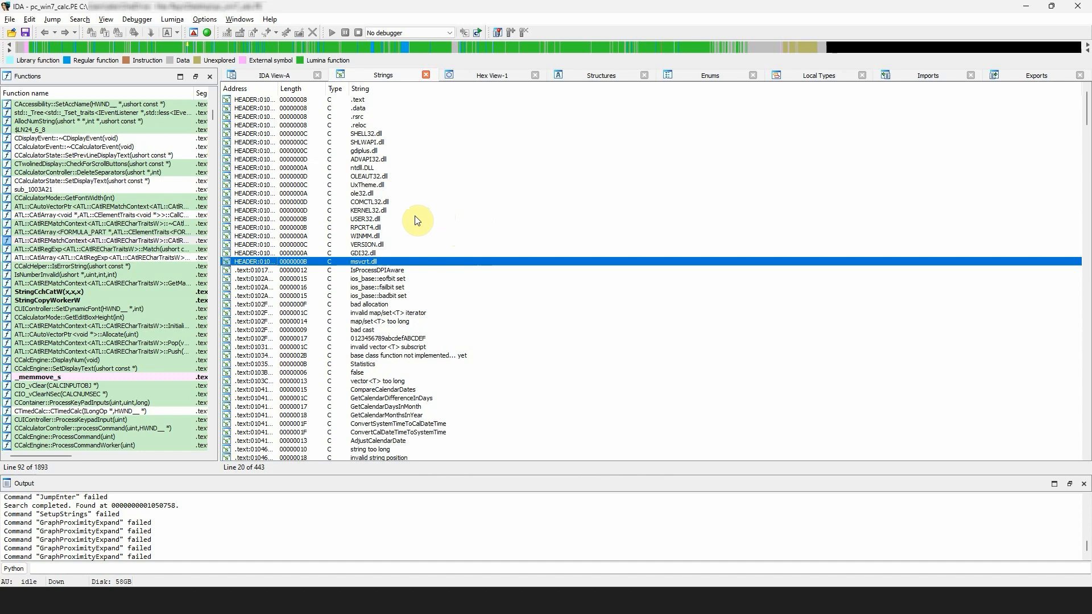
pyautogui.moveTo(326, 232)
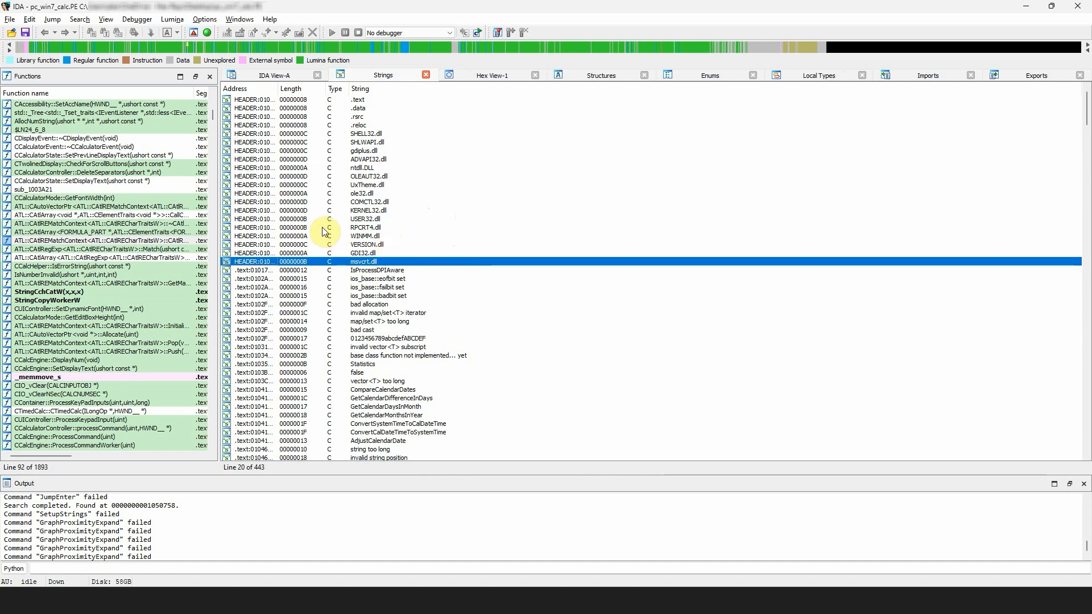
# Step: Scroll the Strings window toward the msvcrt.dll entry
pyautogui.scroll(-3)
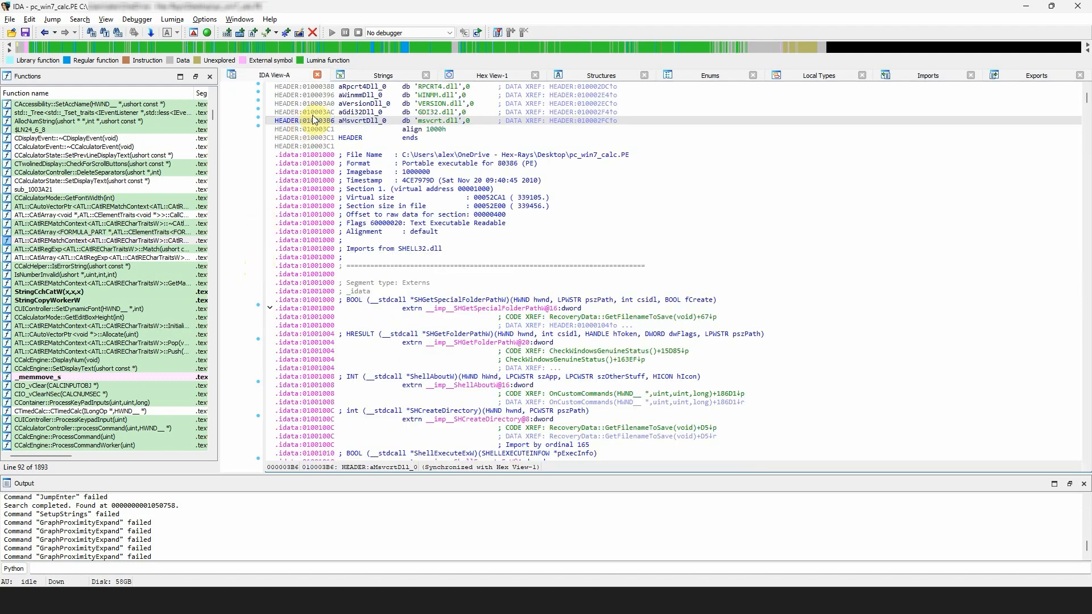
pyautogui.moveTo(924, 84)
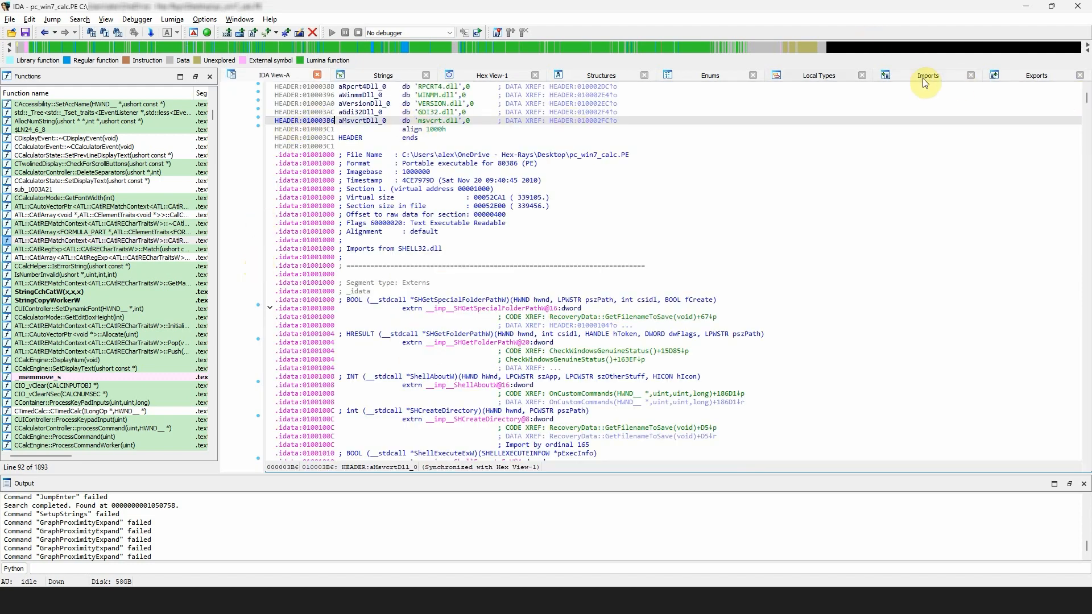
# Step: Return to the Strings window and dismiss its Setup dialog without changing any options
pyautogui.click(383, 75)
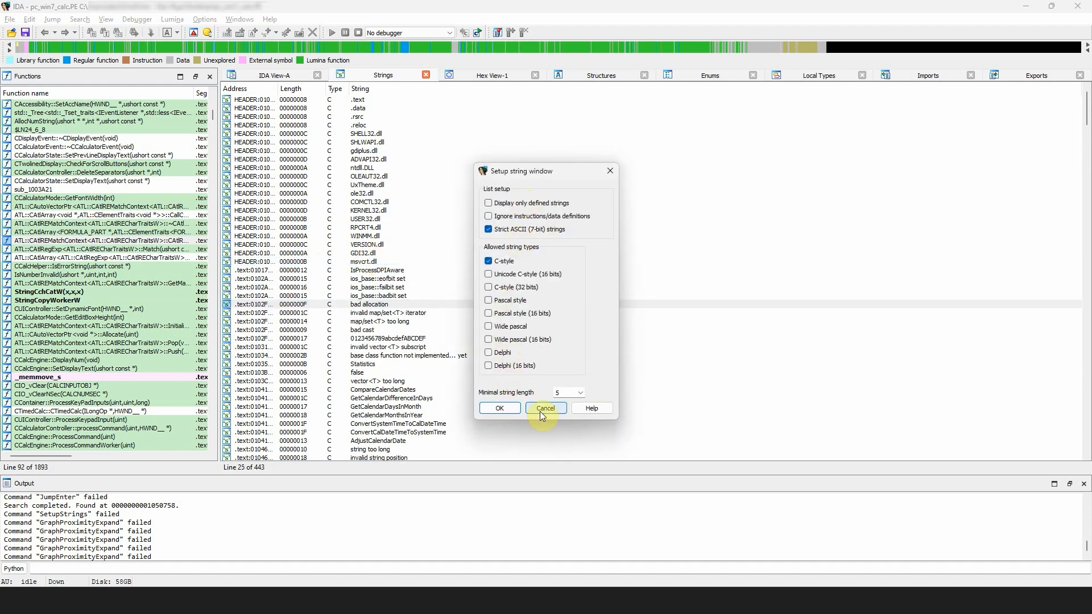
pyautogui.click(546, 407)
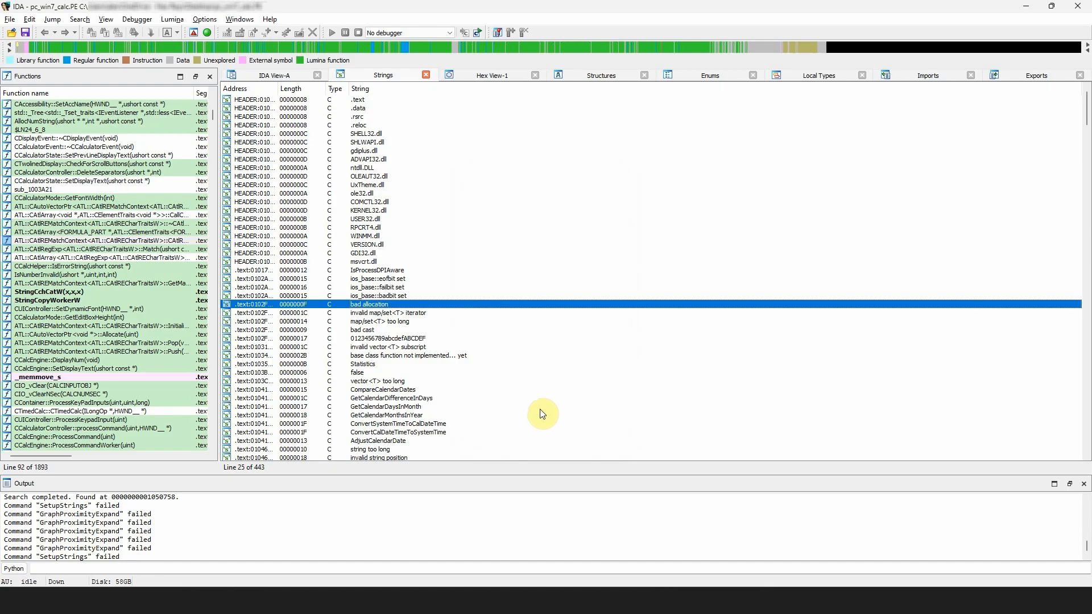